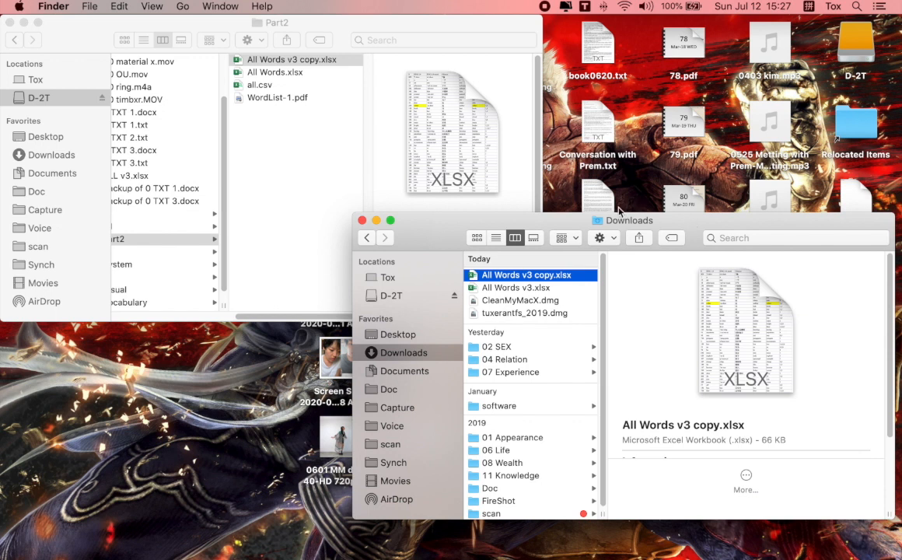
- Open All Words v3 copy.xlsx from the Part2 folder on D-2T in Excel
click(297, 60)
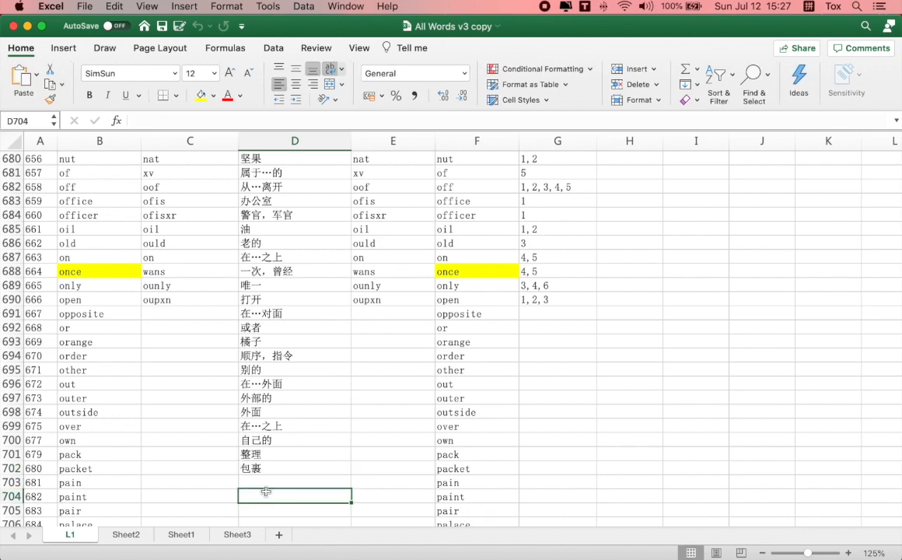
- Enter Chinese text in cells C692 and C697, then try saving and get the sharing-violation alert
text(gd te te)
click(190, 398)
text(的观点)
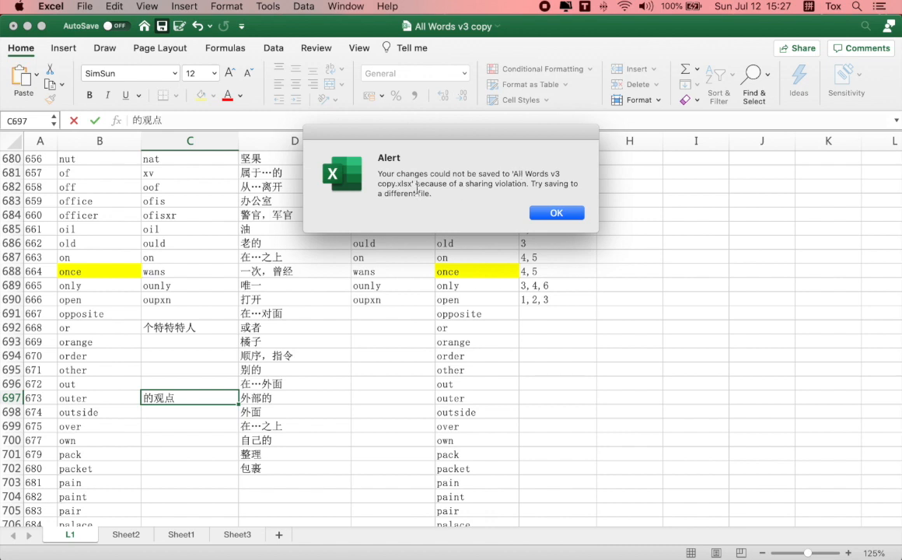
mouse_move(522, 185)
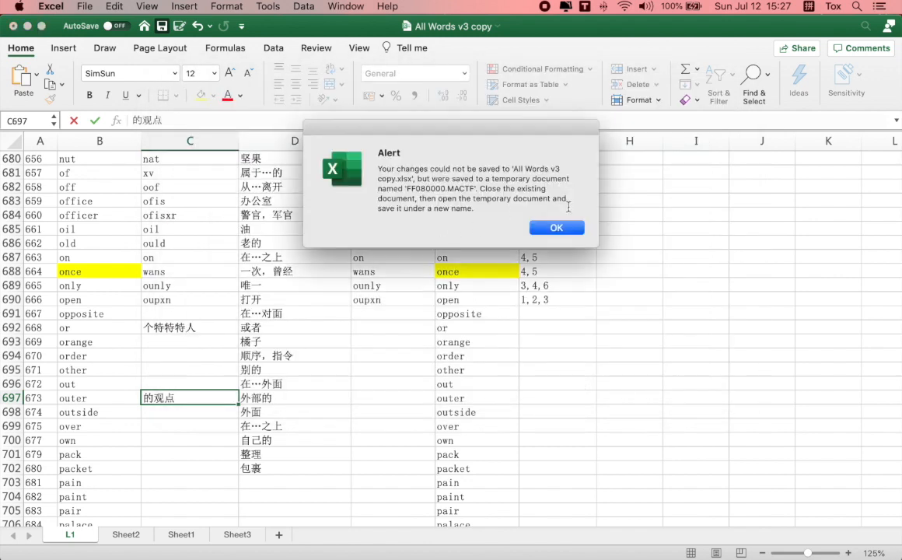
- Dismiss the save-failure alert, cancel the Sort dialog, and quit Excel
click(556, 227)
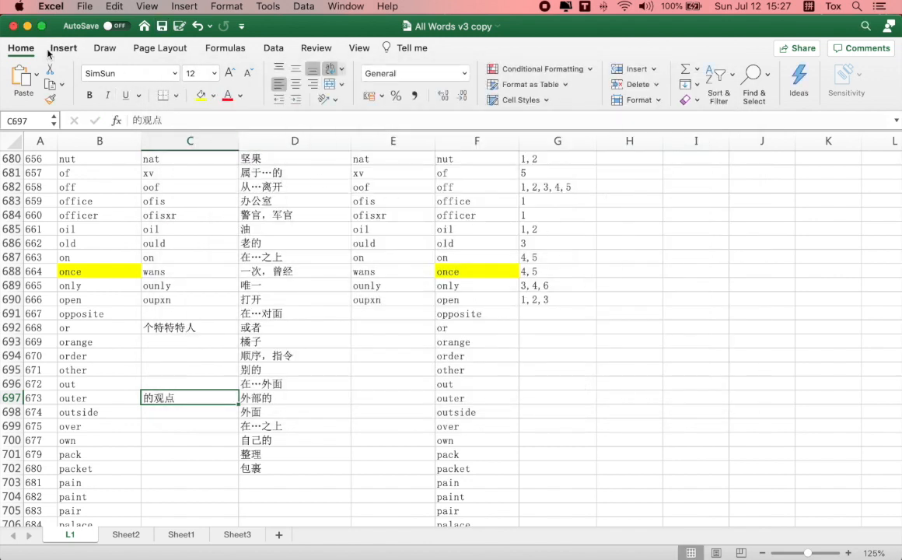
click(11, 5)
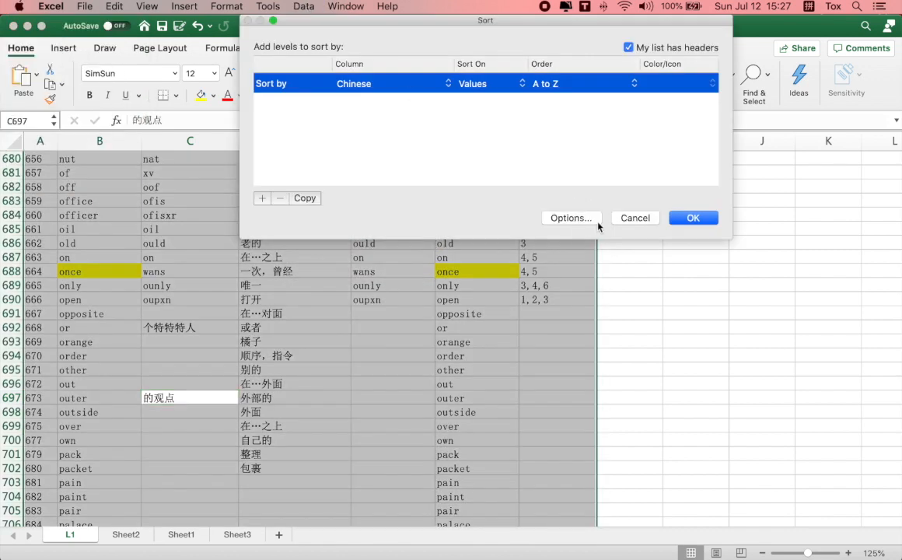
click(86, 6)
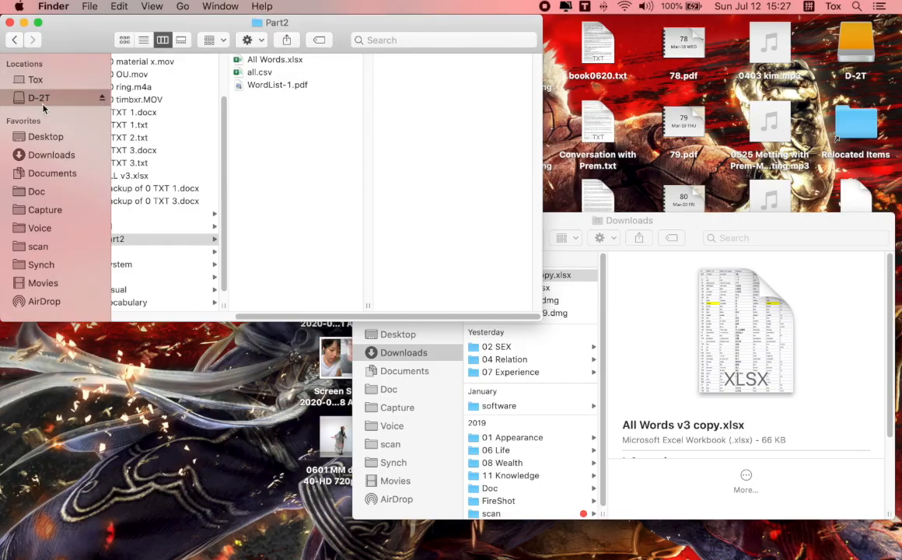
- Open Security & Privacy in System Preferences and unlock it with the administrator password
click(19, 6)
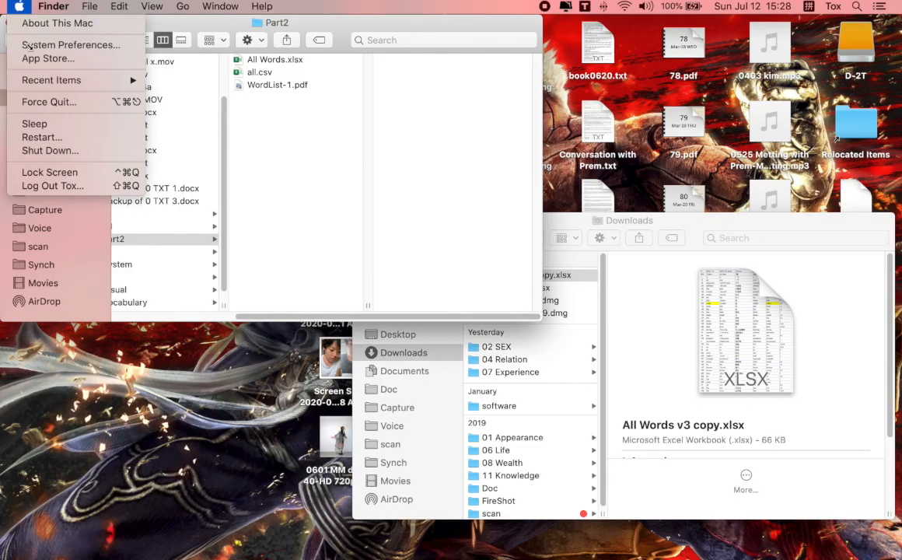
click(69, 44)
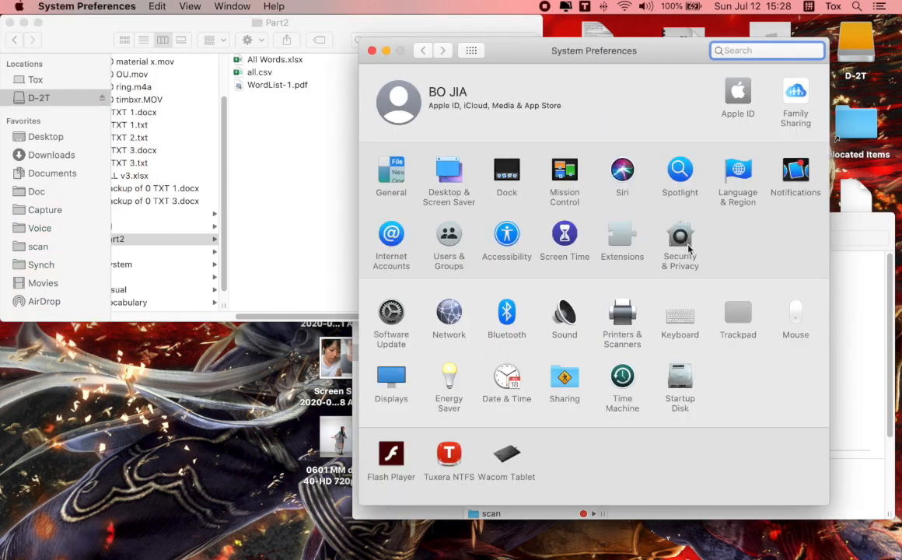
click(679, 233)
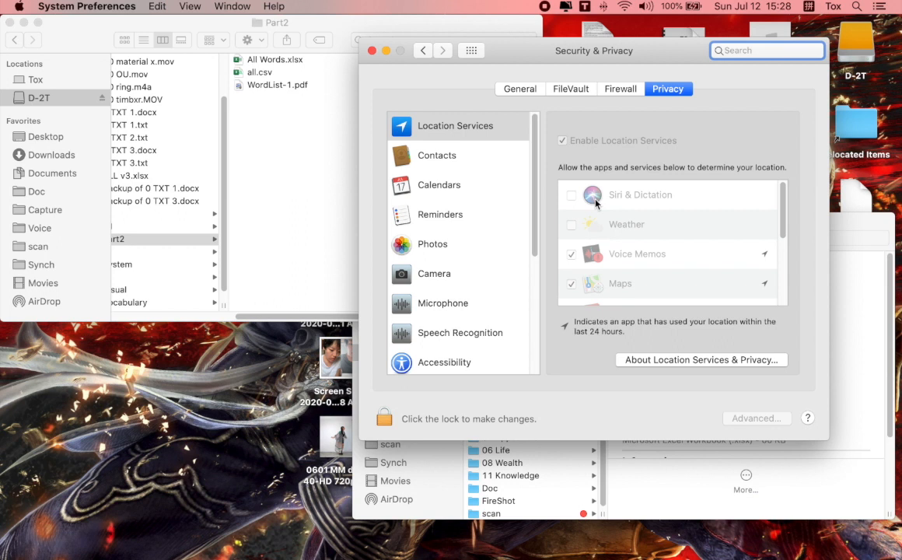
click(383, 418)
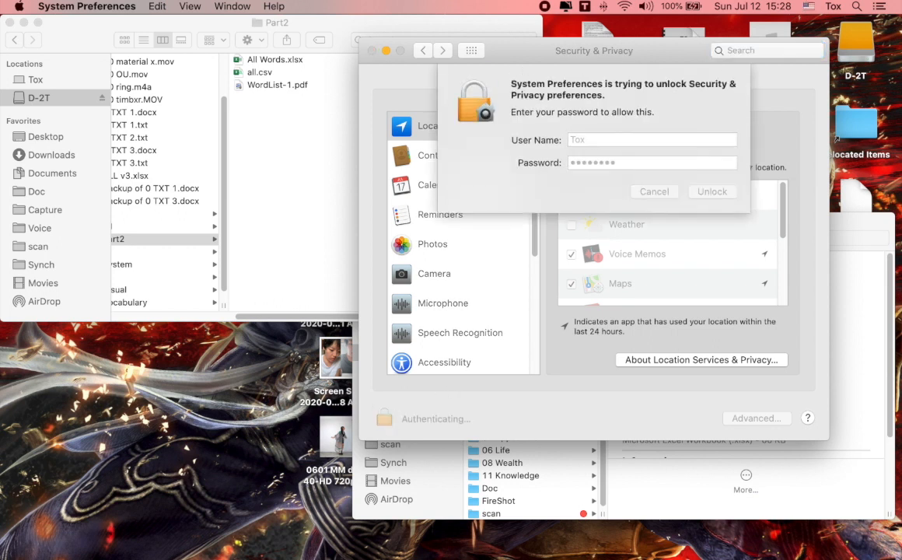
- Grant Microsoft Excel Full Disk Access, relock the settings, and close System Preferences
click(711, 191)
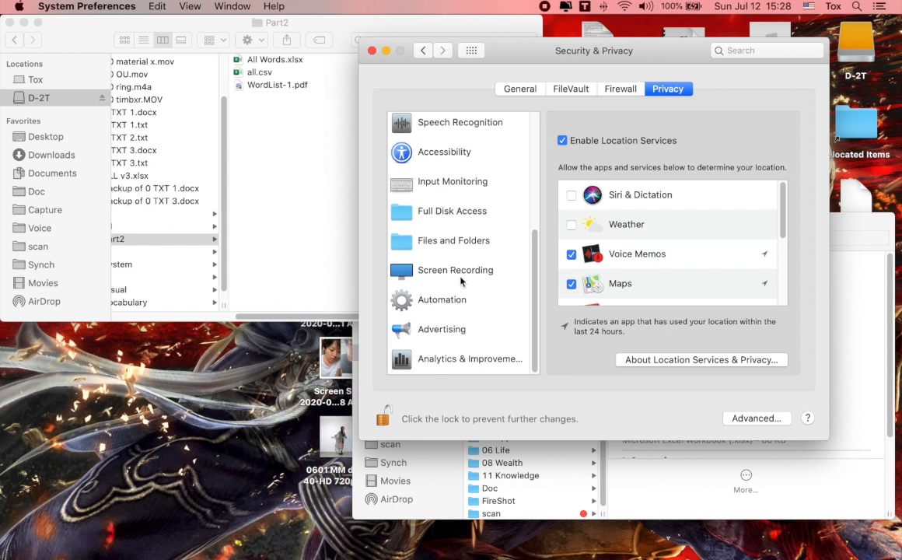
click(465, 211)
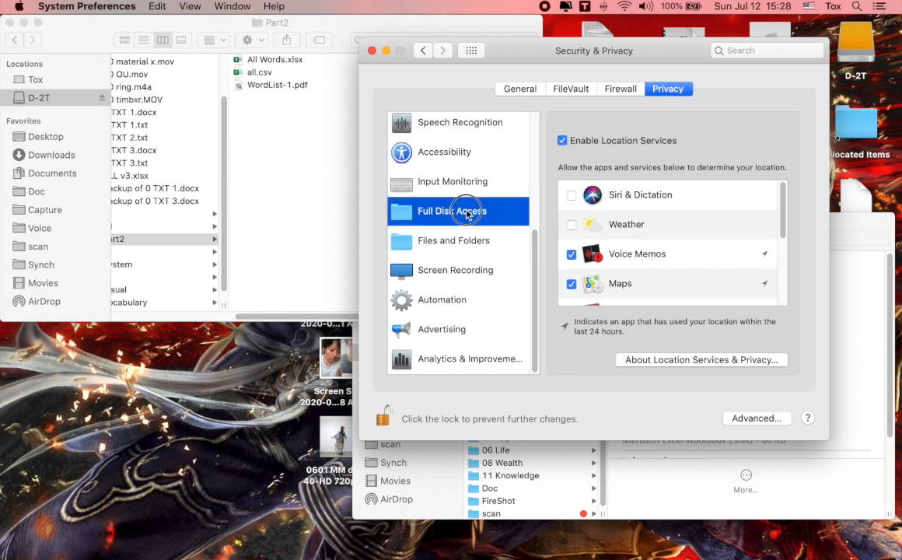
click(451, 211)
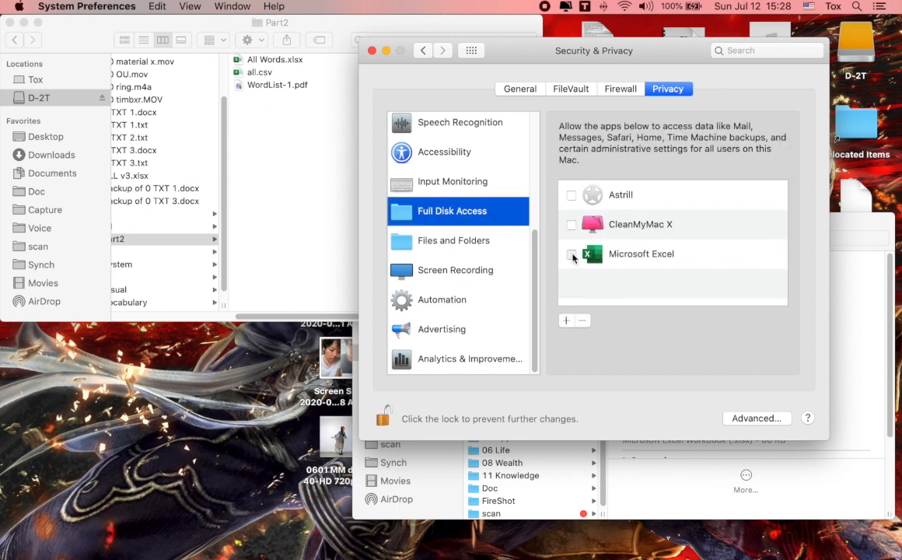
click(571, 254)
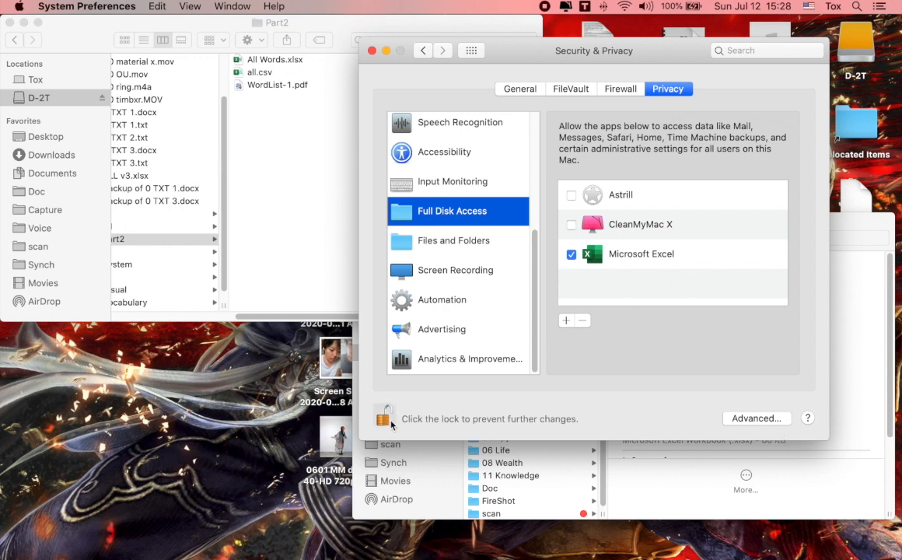
click(383, 417)
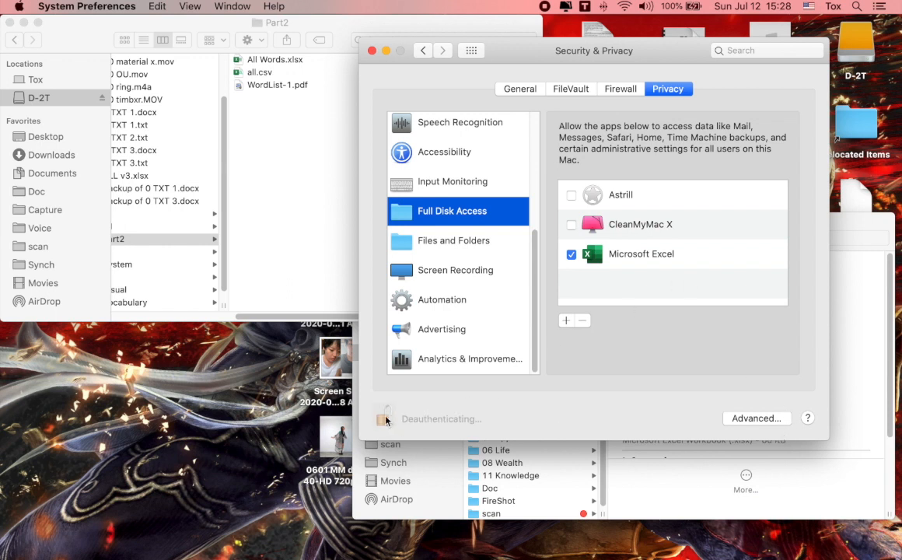
click(386, 50)
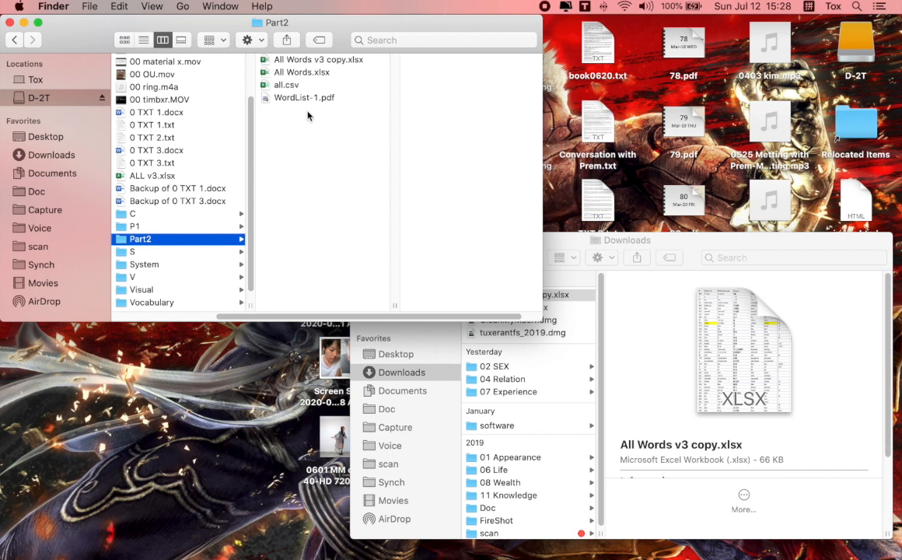
- Reopen All Words v3 copy.xlsx in Excel and begin typing Chinese text into cell D702
click(318, 59)
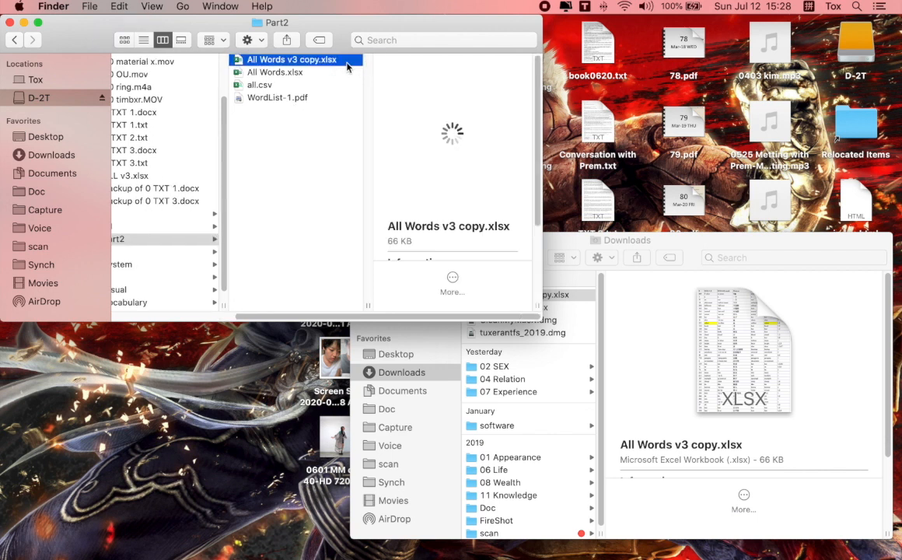
double_click(291, 59)
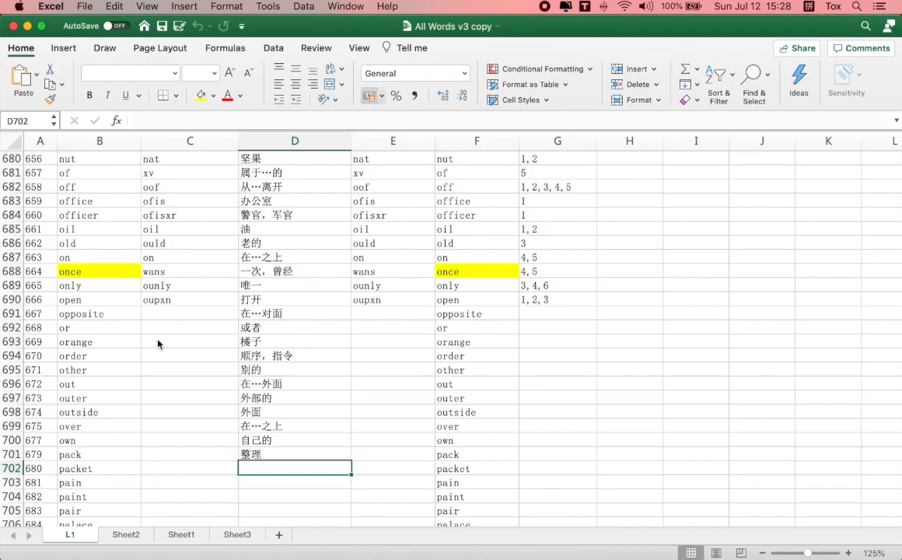
text(a d s fa d fa)
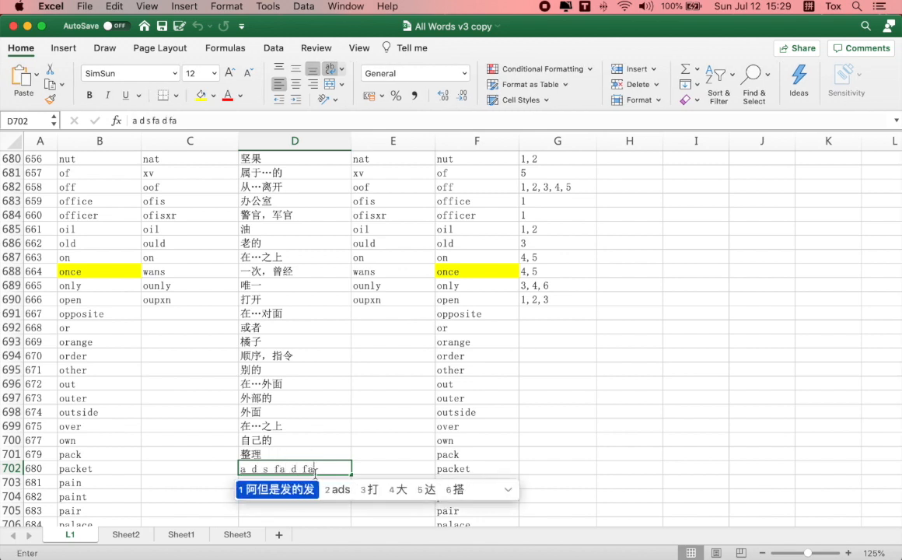